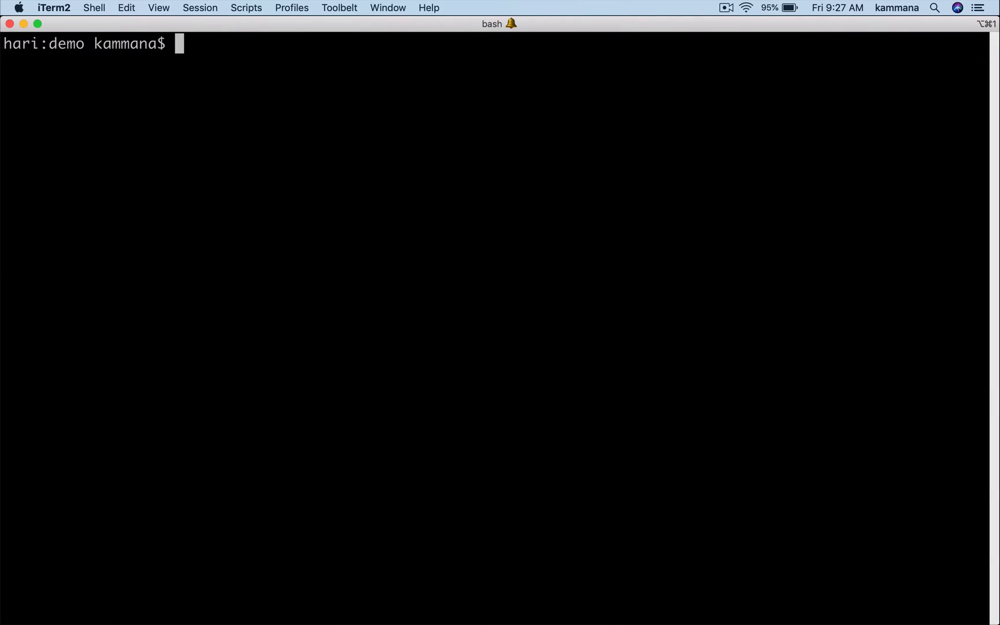
List the commit history with git log --oneline, showing commit-1, commit-2 and commit-3.
text(gi)
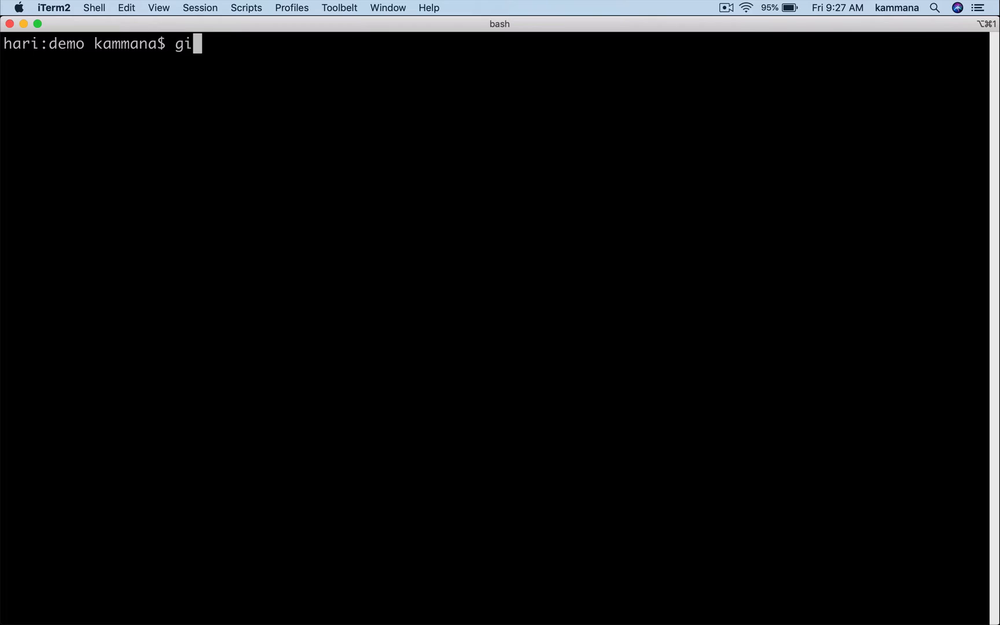
text(t)
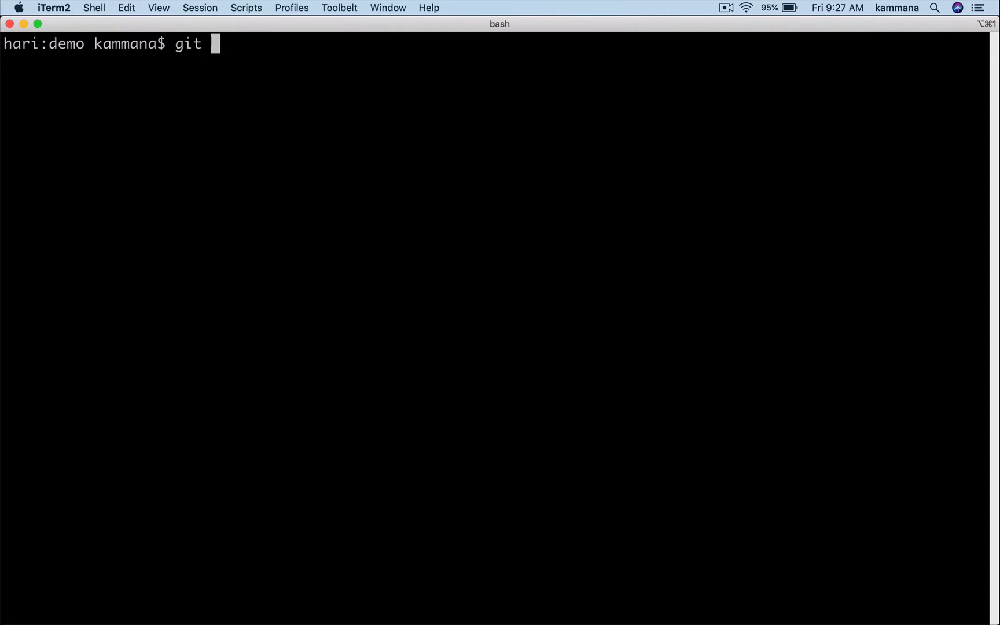
text(log --)
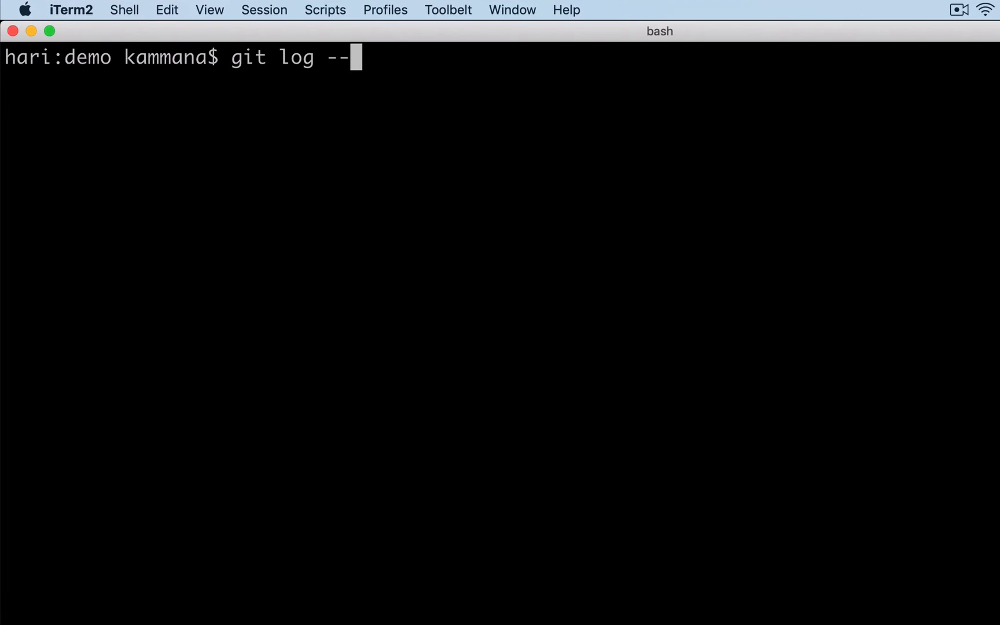
text(oneline)
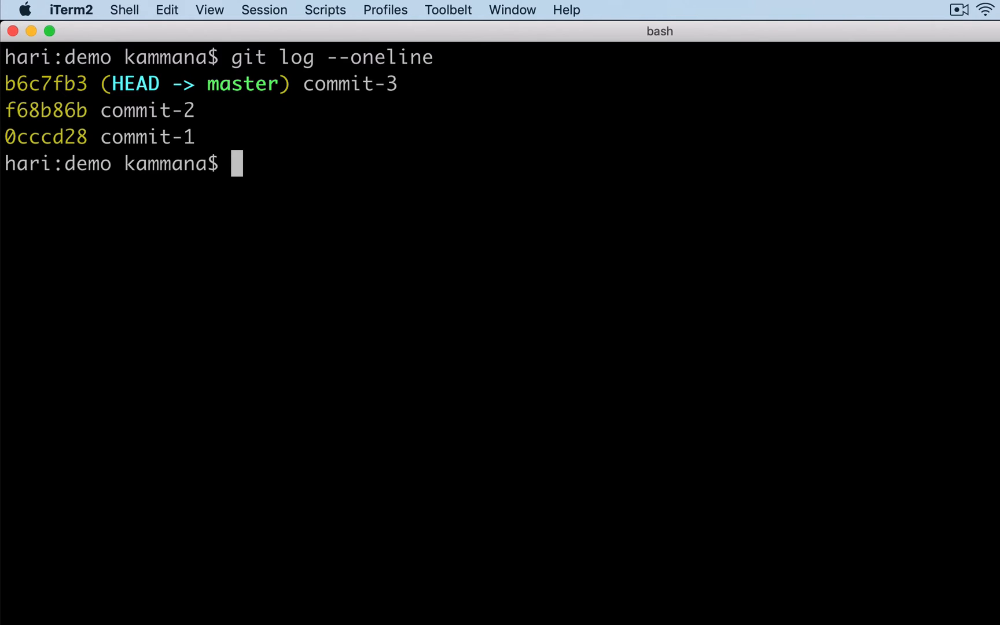
text(git show)
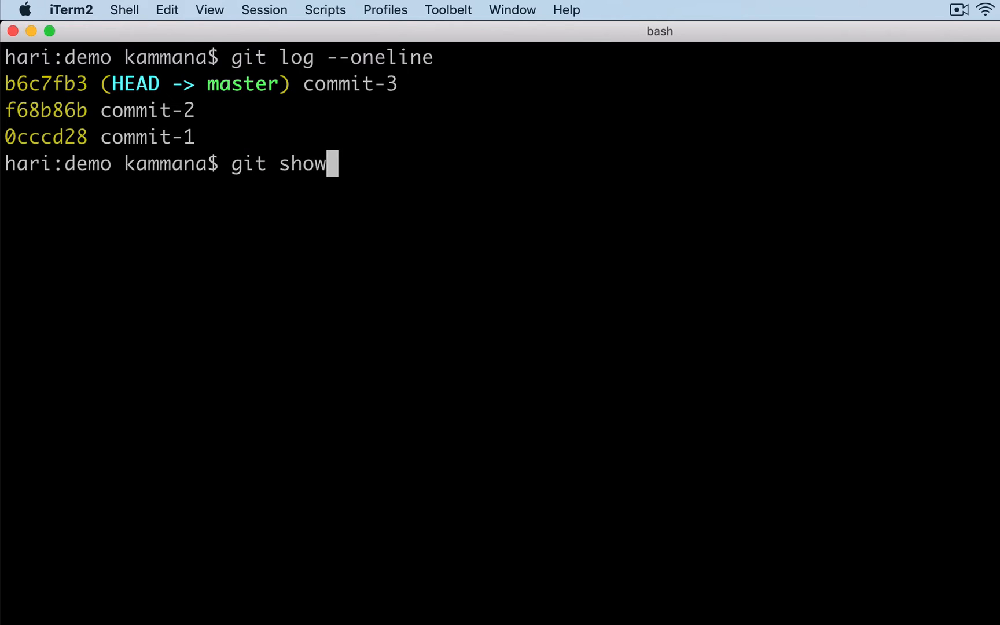
Print welcome.txt as it was at commit-1 (0cccd28) with git show.
text(" ")
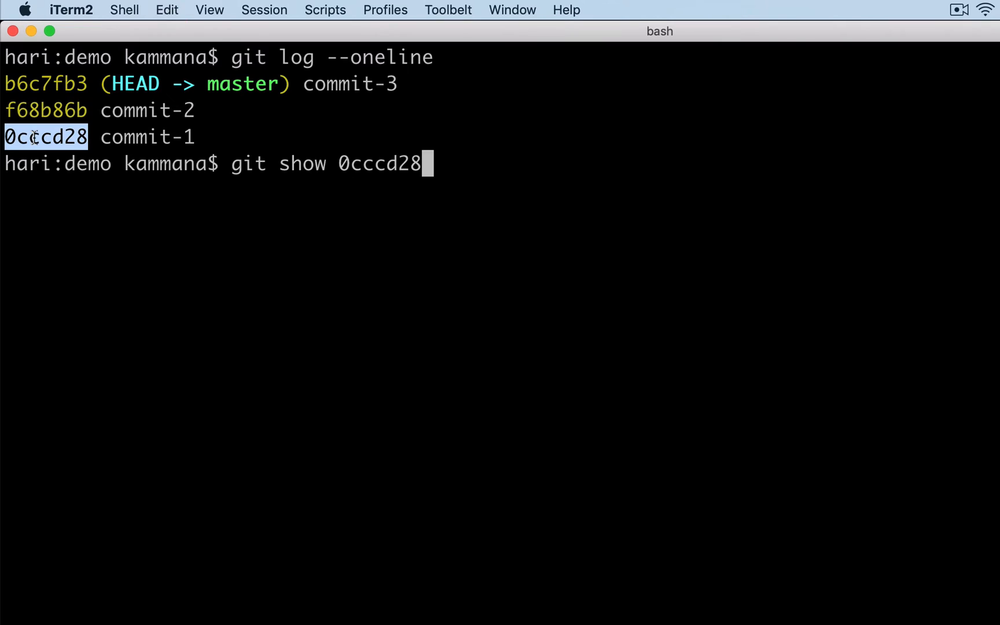
text(:welcome.txt)
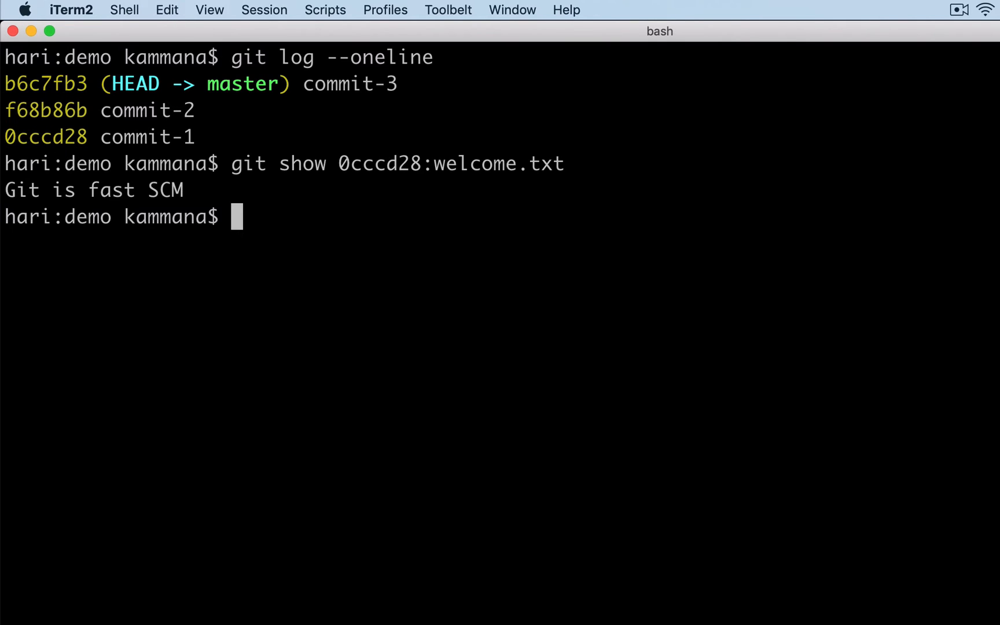
double_click(44, 137)
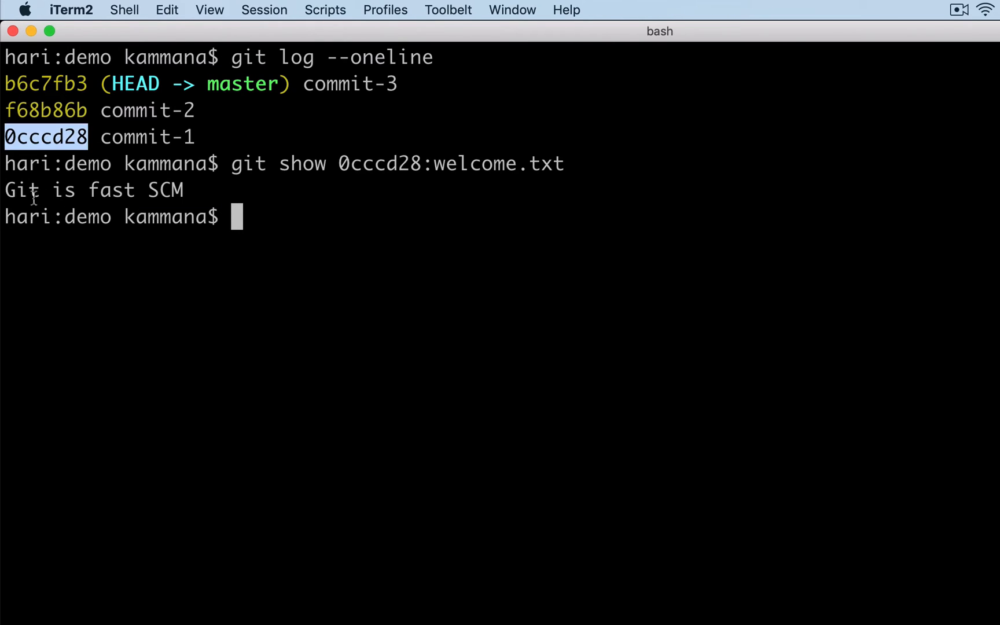
text(git show 0cccd28:welcome.txt)
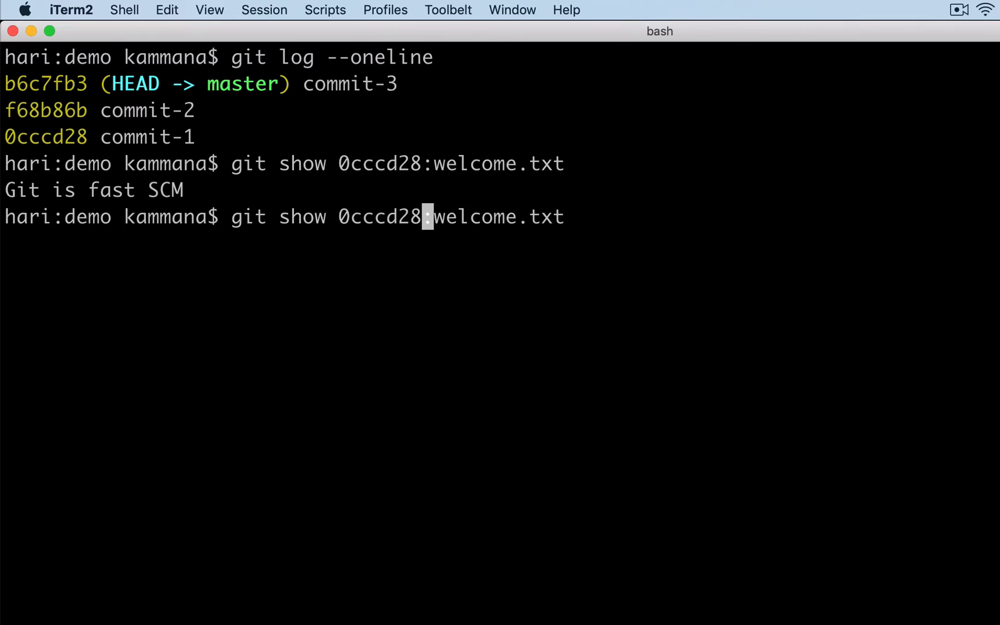
Print welcome.txt at commit-2 (f68b86b) and the later commit-3 (b6c7fb3).
key(Backspace)
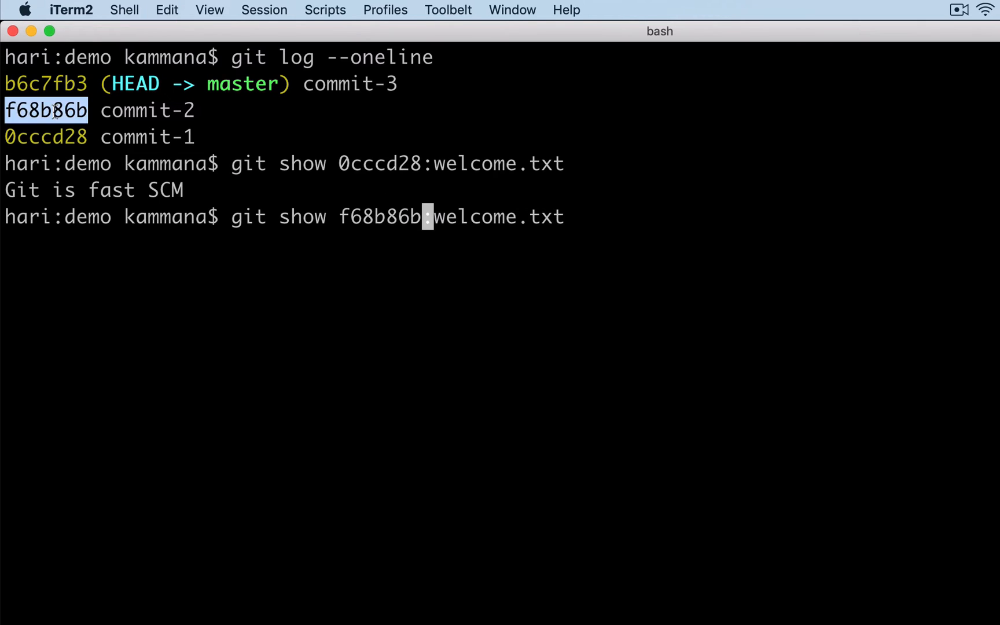
key(Return)
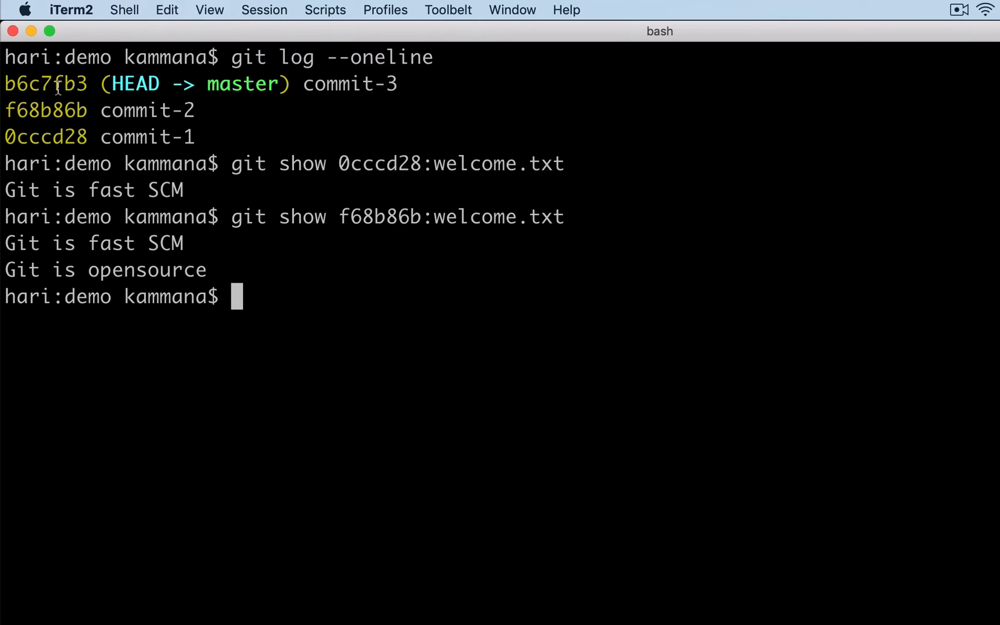
text(git show f68b86b:welcome.txt)
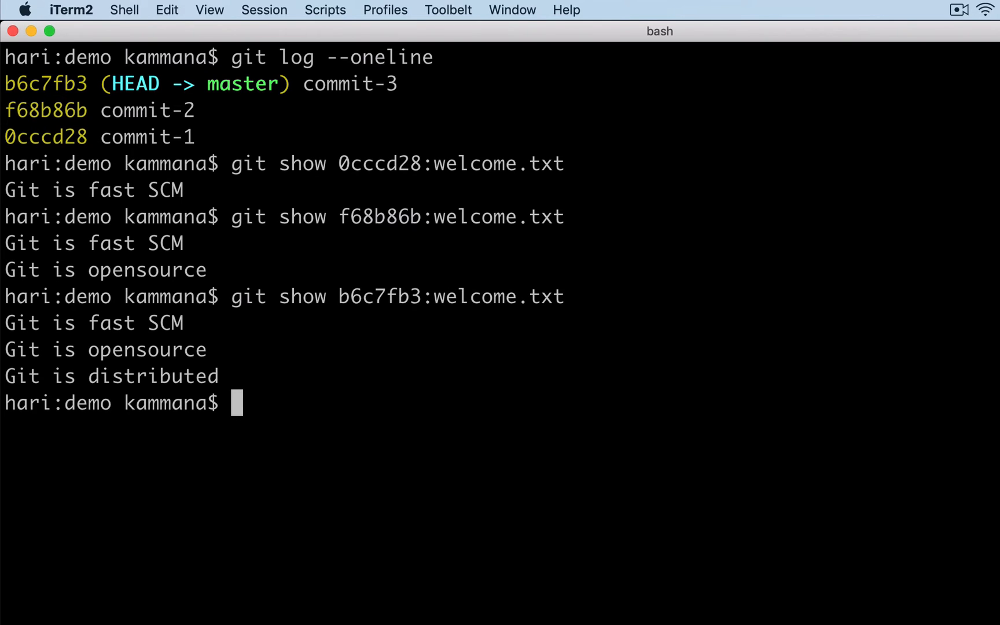
mouse_move(326, 312)
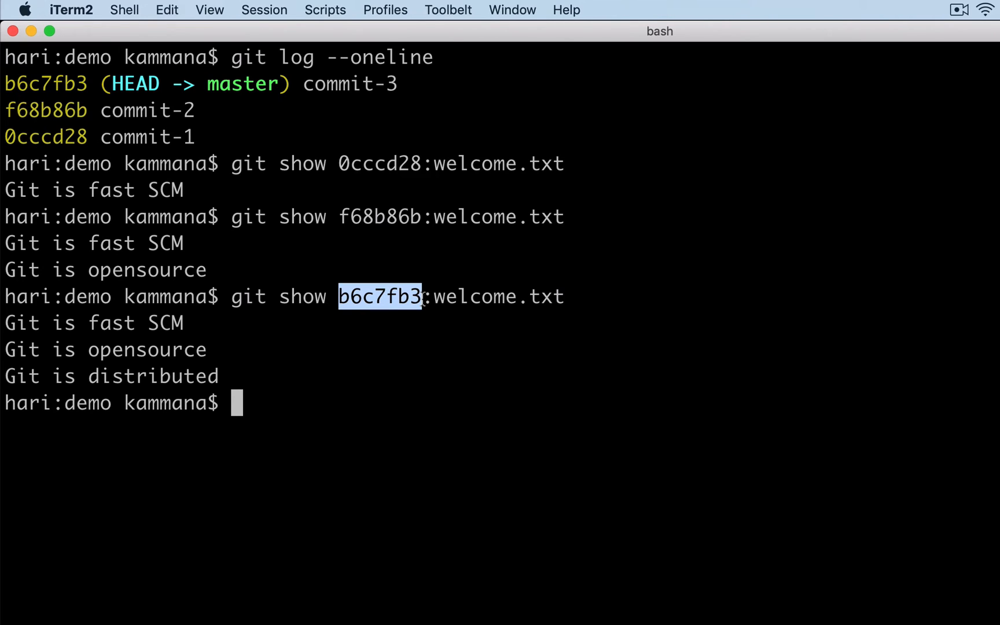
double_click(42, 110)
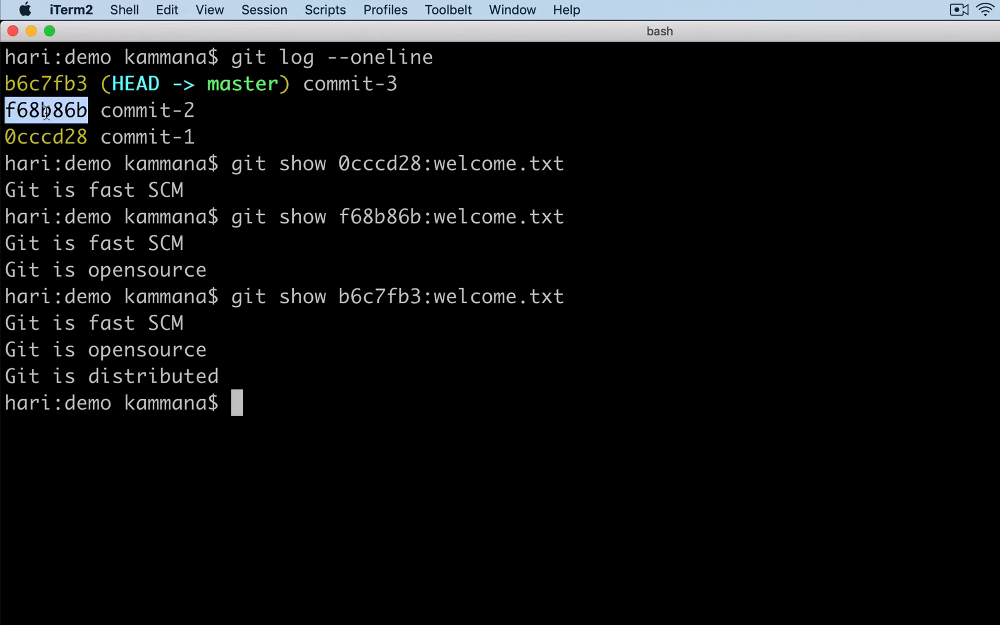
Restore welcome.txt from commit f68b86b with git checkout.
text(git c)
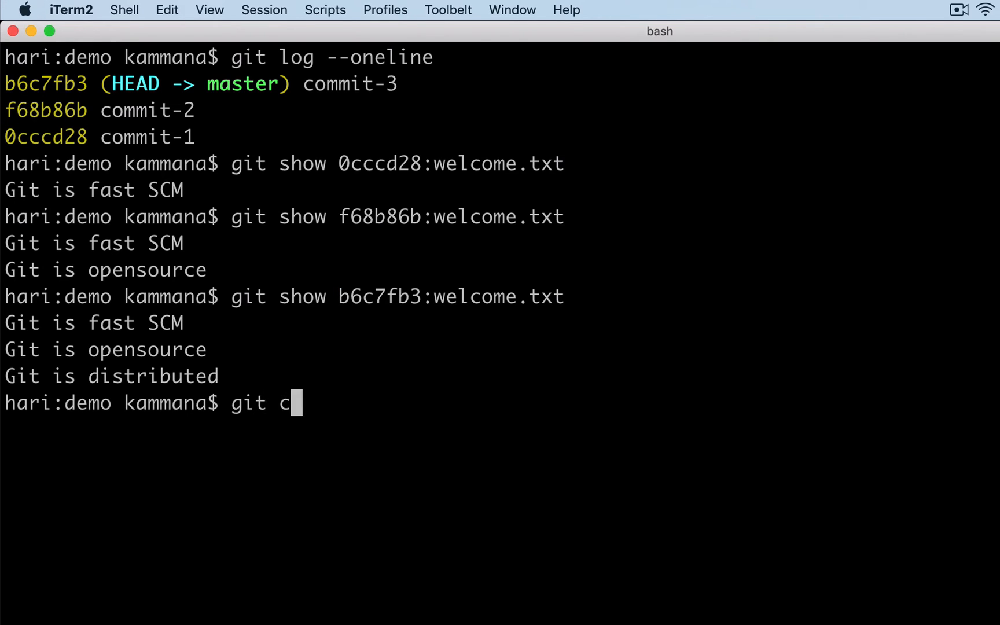
text(heckout)
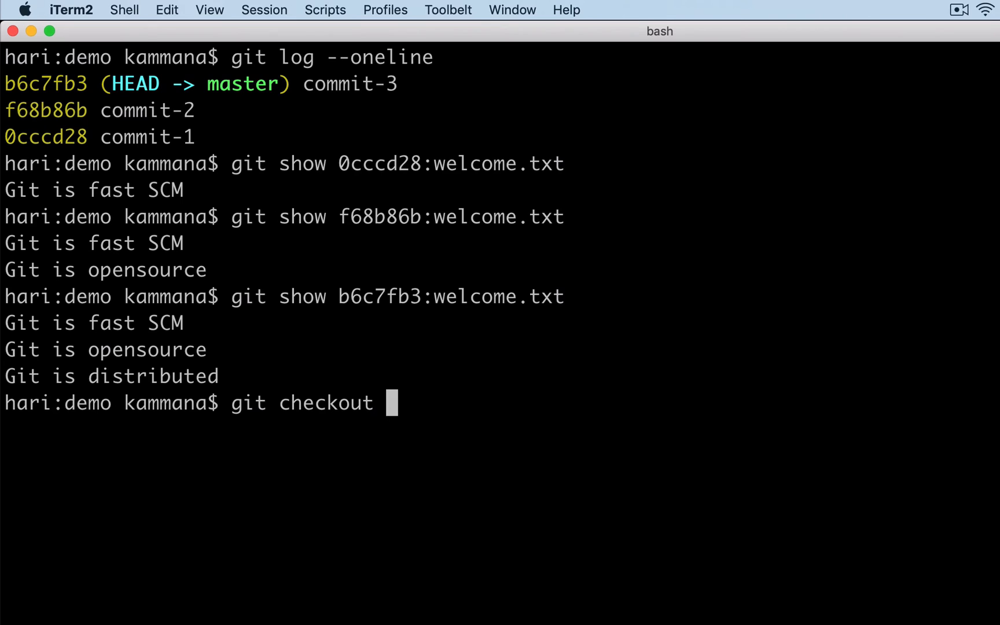
double_click(45, 110)
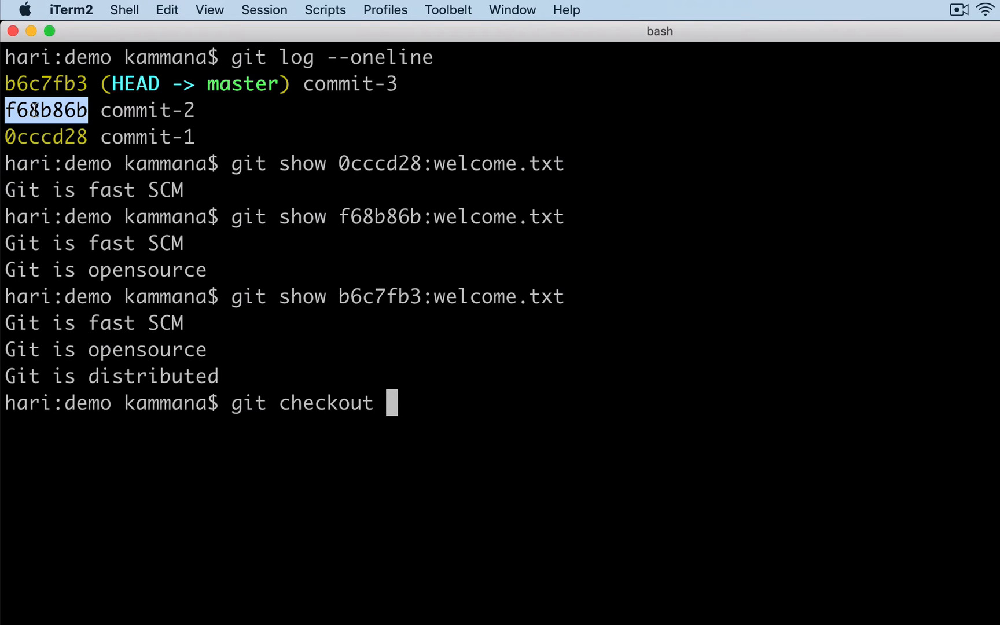
text(f68b86b)
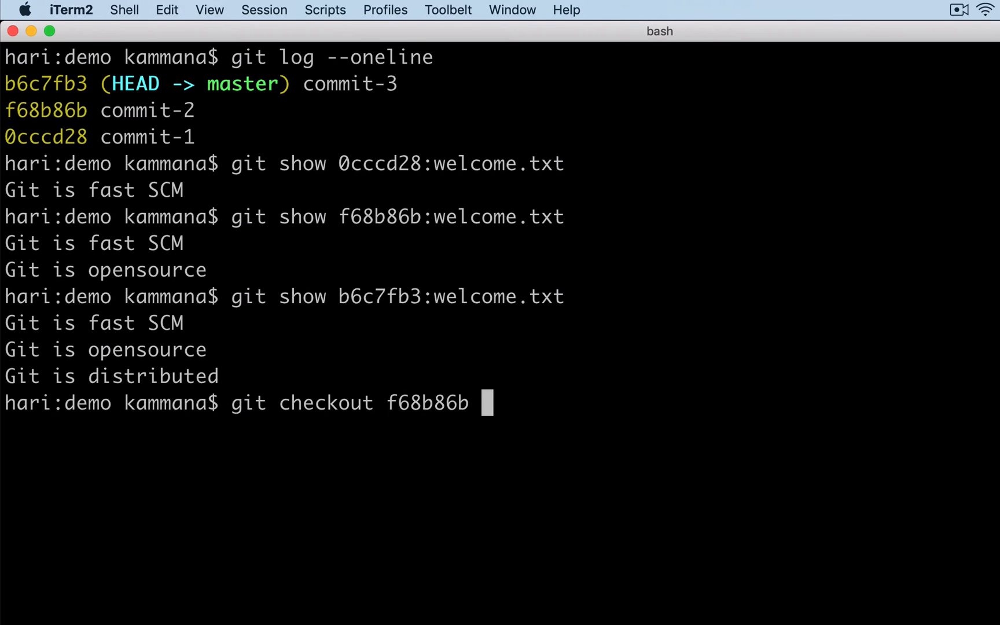
text(welcome.txt)
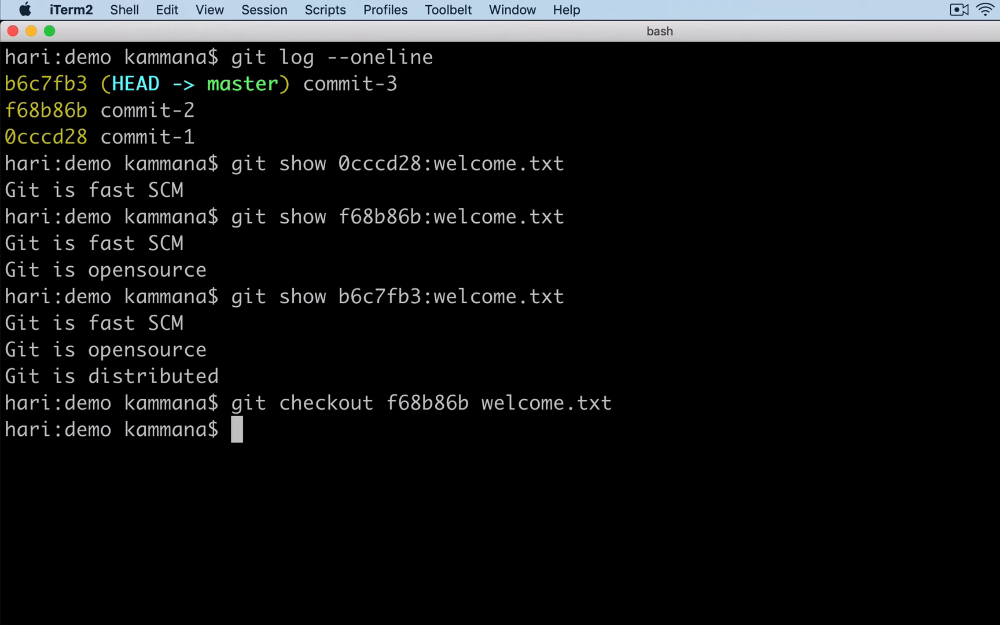
Run git status to confirm welcome.txt is staged as modified.
text(git s)
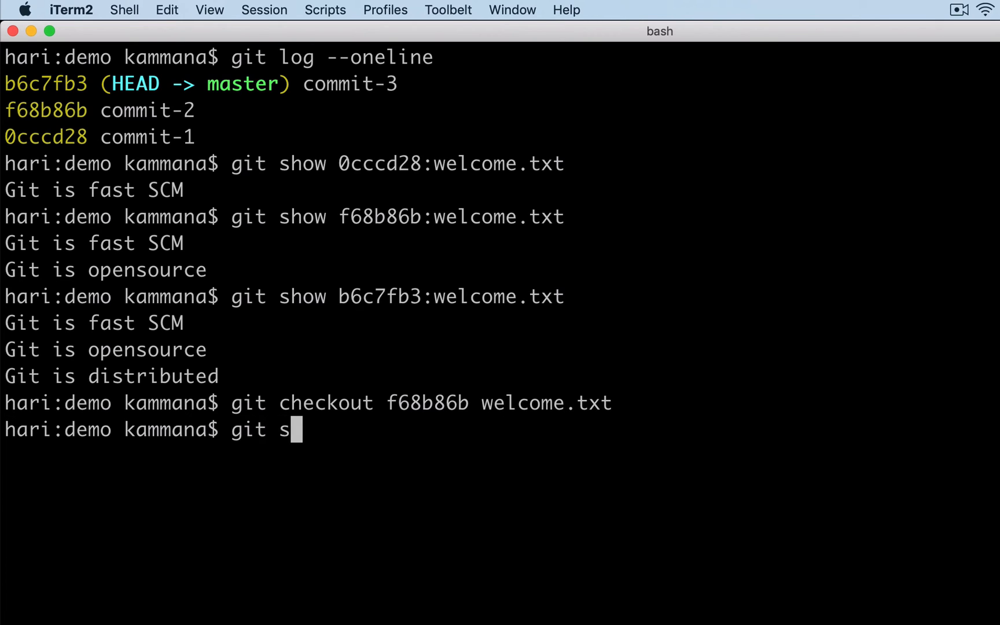
key(Enter)
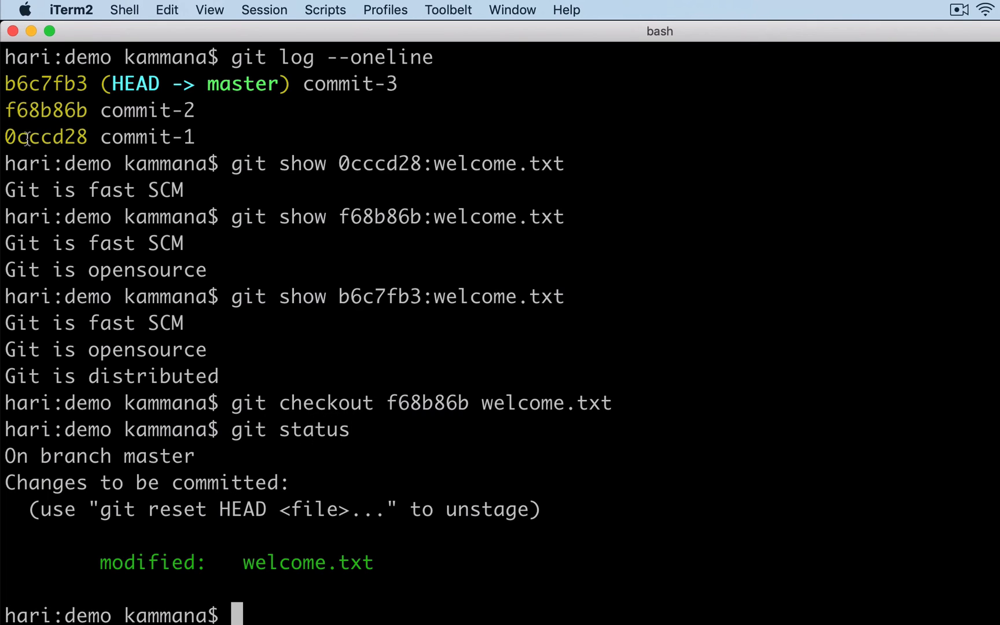
double_click(45, 110)
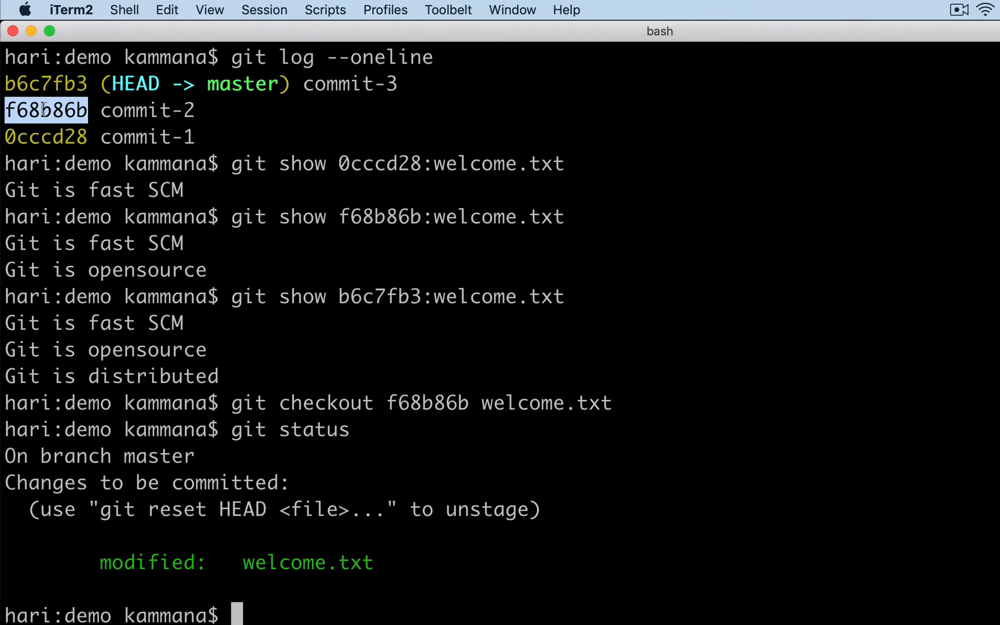
mouse_move(167, 548)
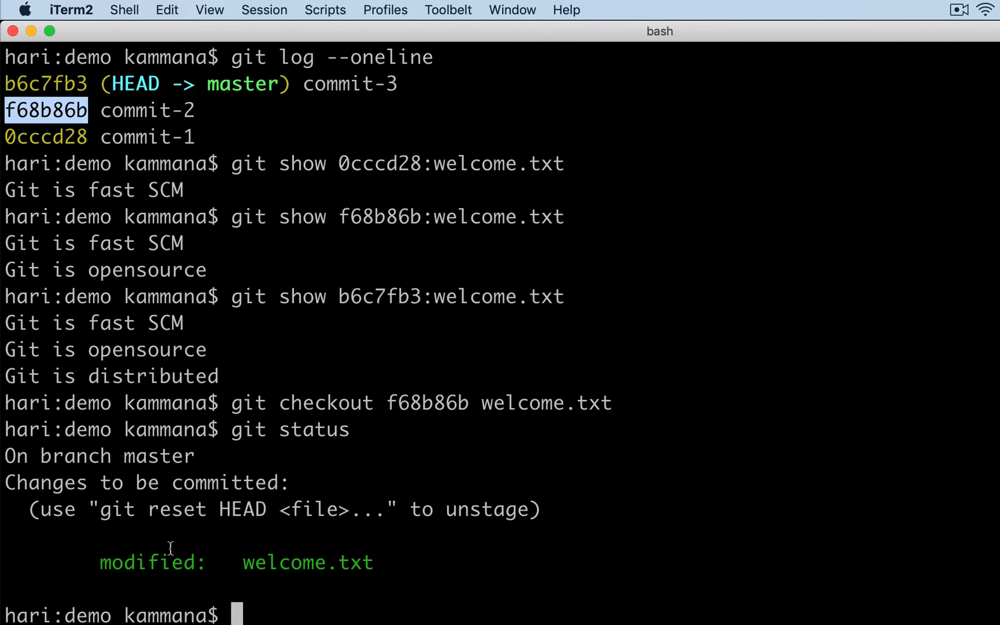
drag(99, 562, 369, 562)
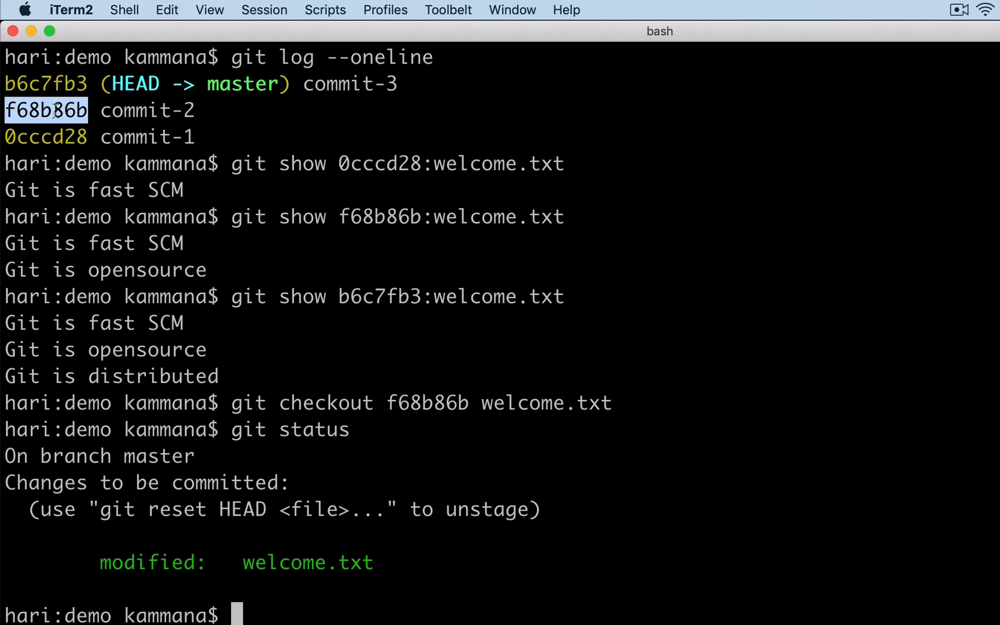
Commit the staged welcome.txt with the message "revert changes".
text(git c)
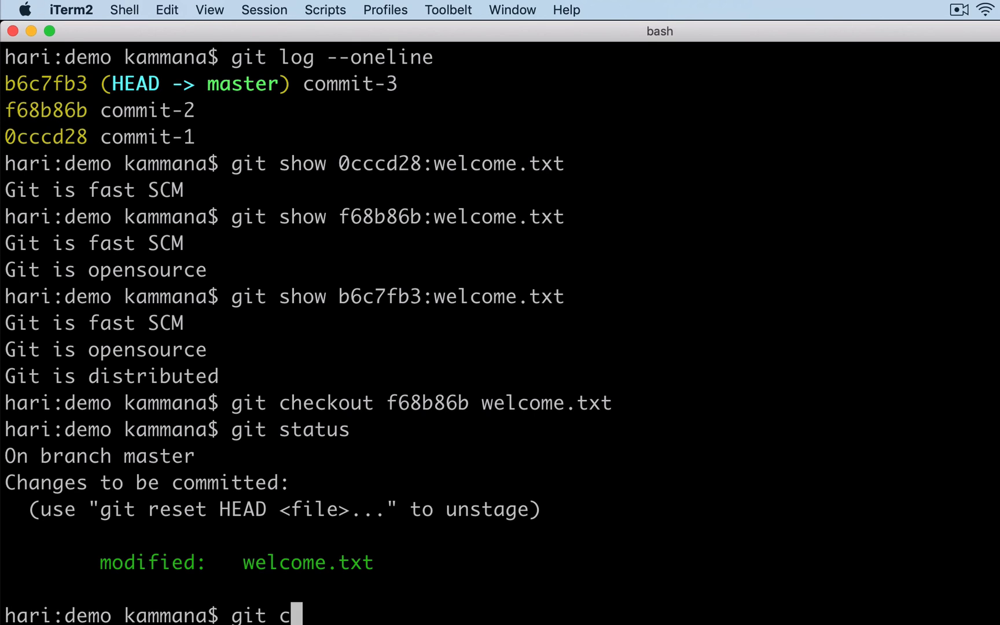
text(ommit -m)
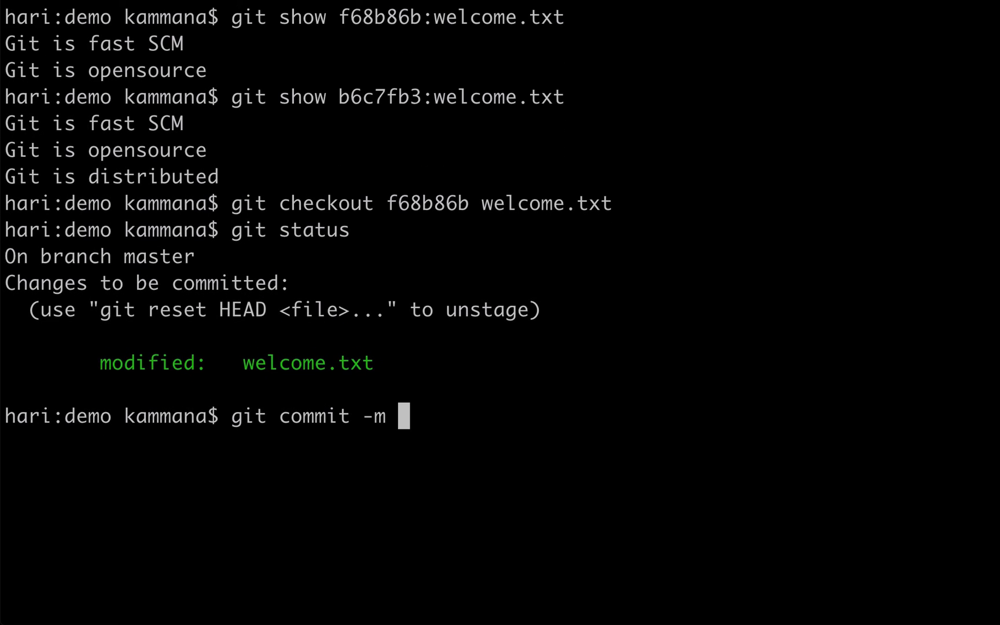
text("rev")
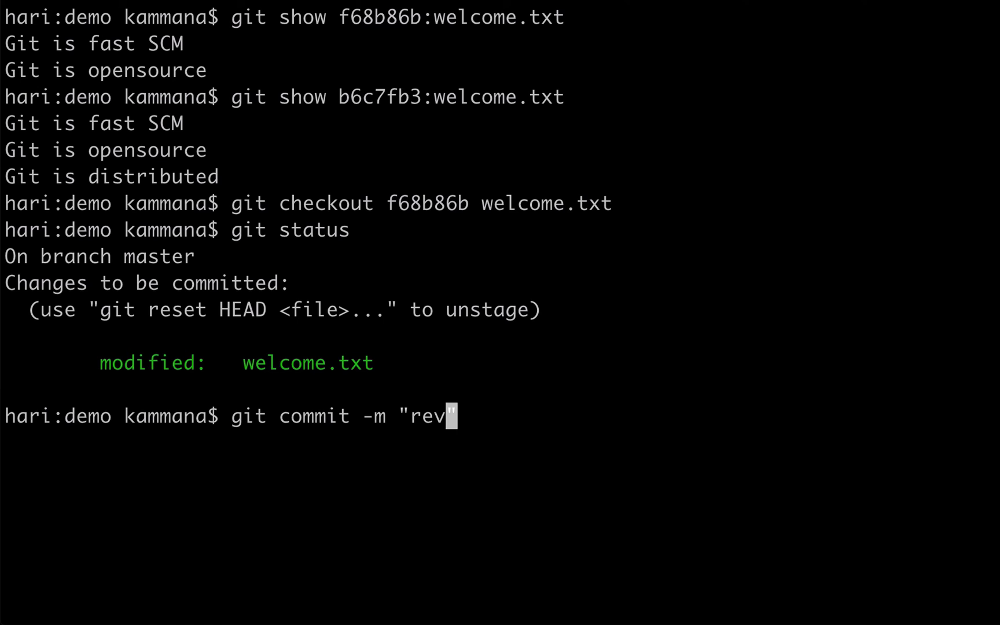
key(Enter)
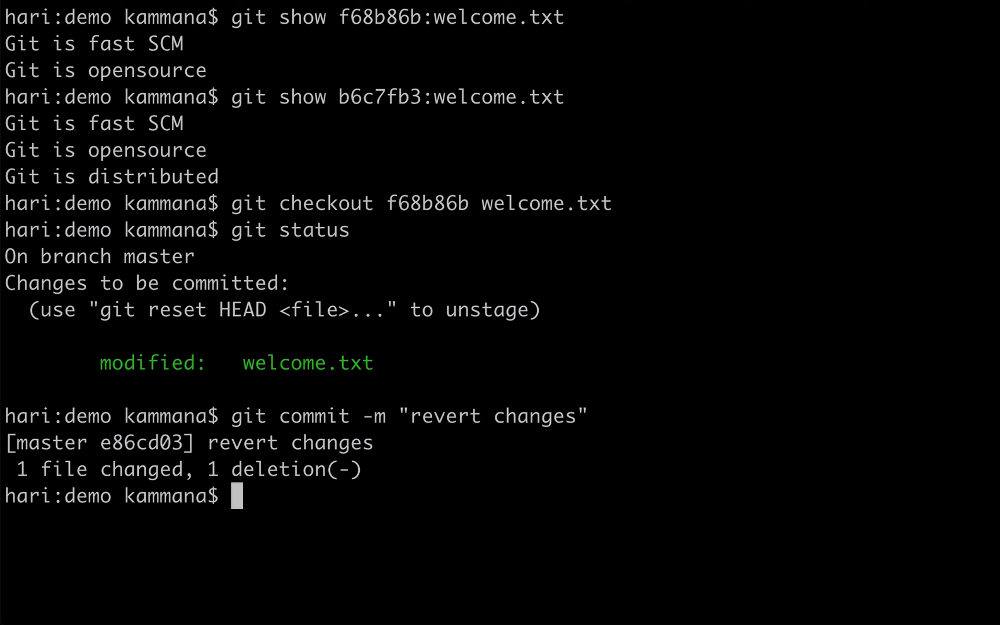